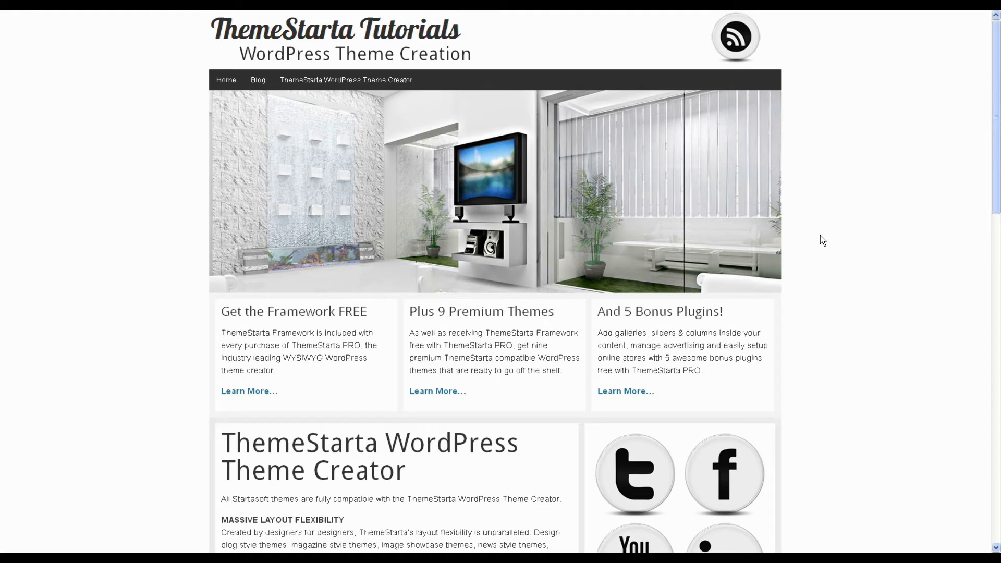
mouse_move(778, 46)
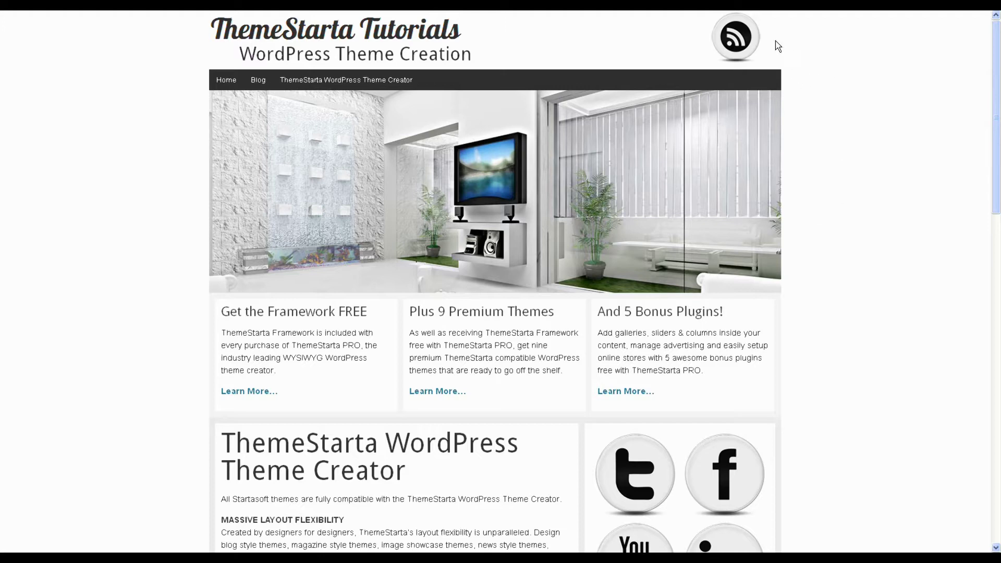
mouse_move(735, 39)
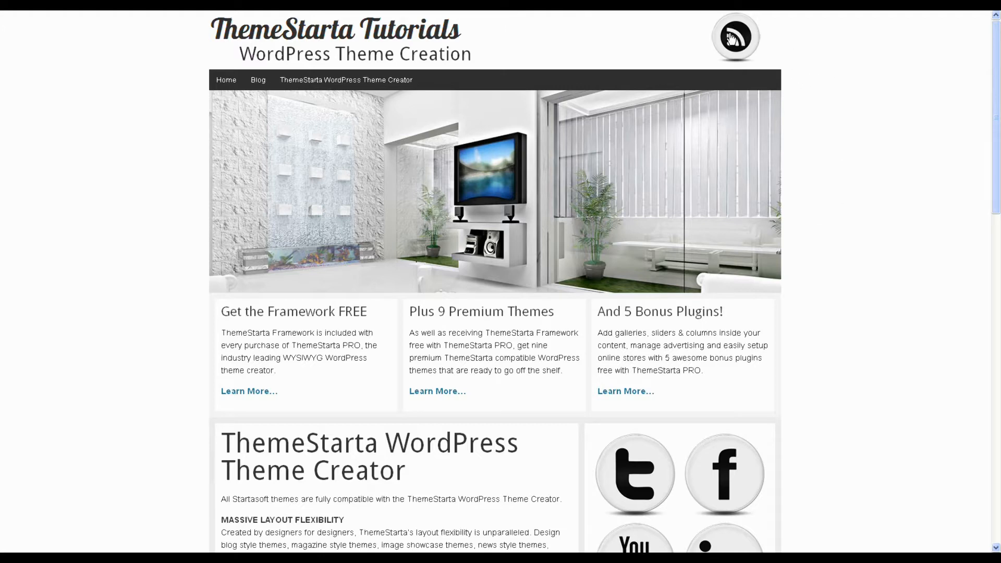
- Remove the RSS icon image under Header Content > Logo, RSS & Icons and save the settings
scroll(down, 3)
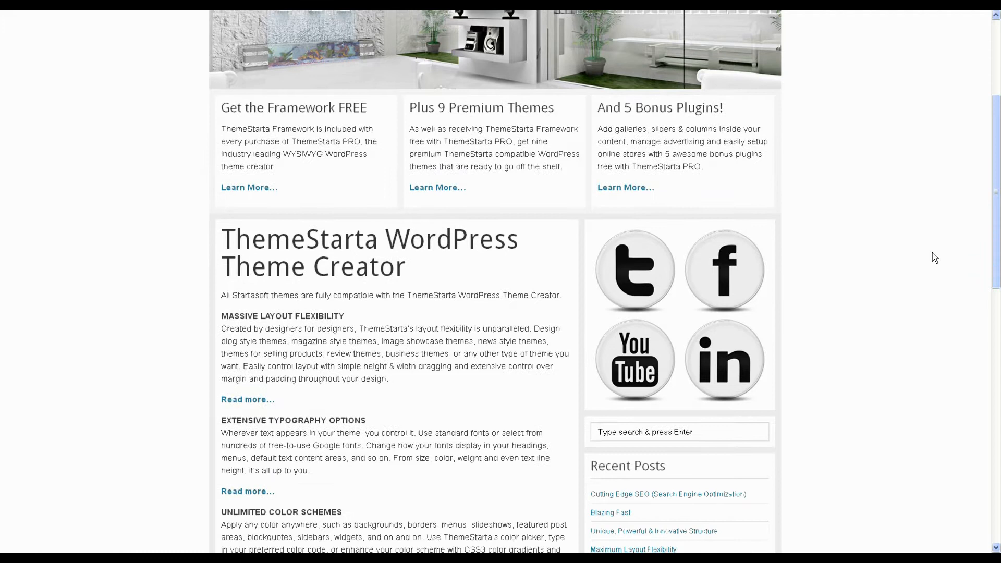
mouse_move(644, 373)
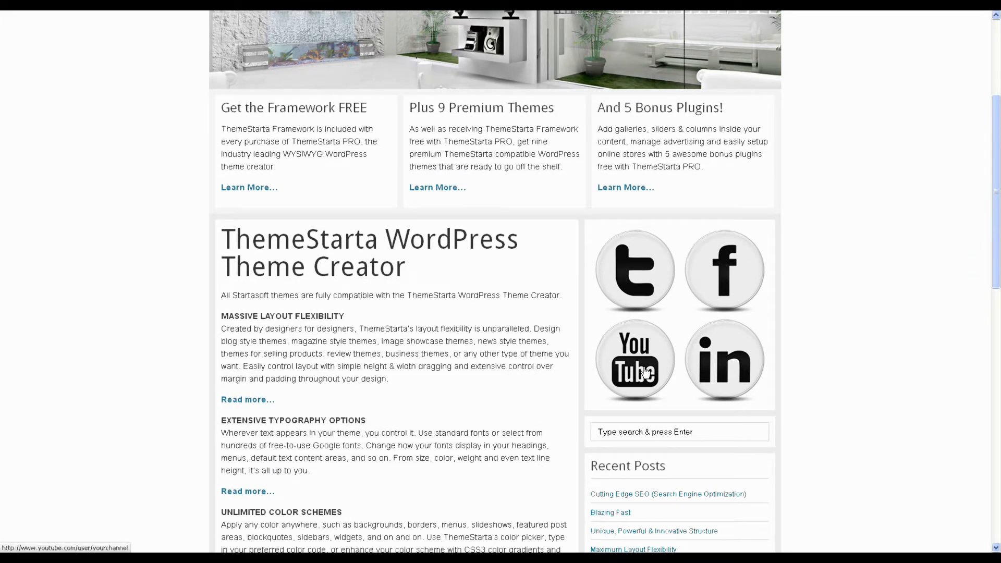
mouse_move(653, 283)
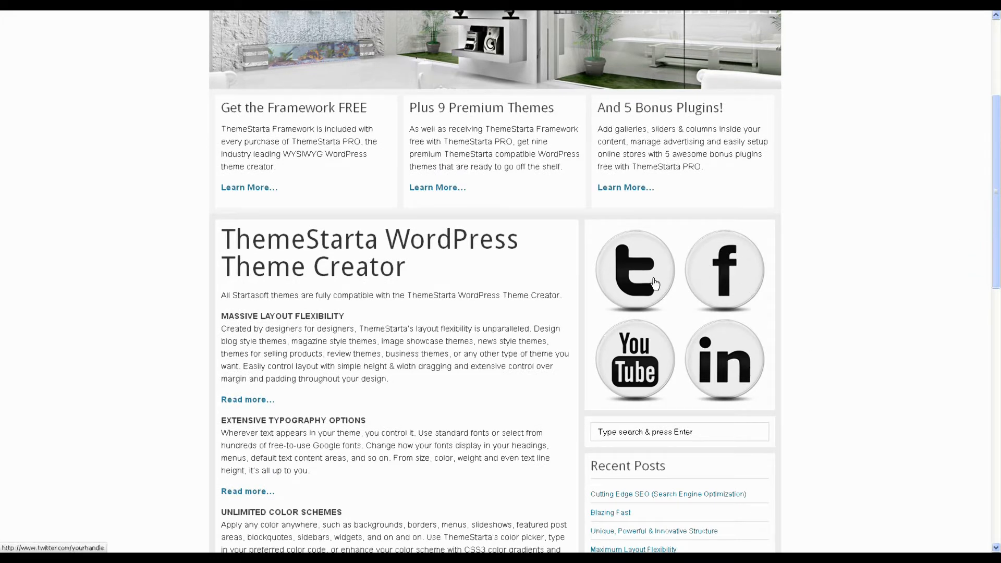
mouse_move(824, 280)
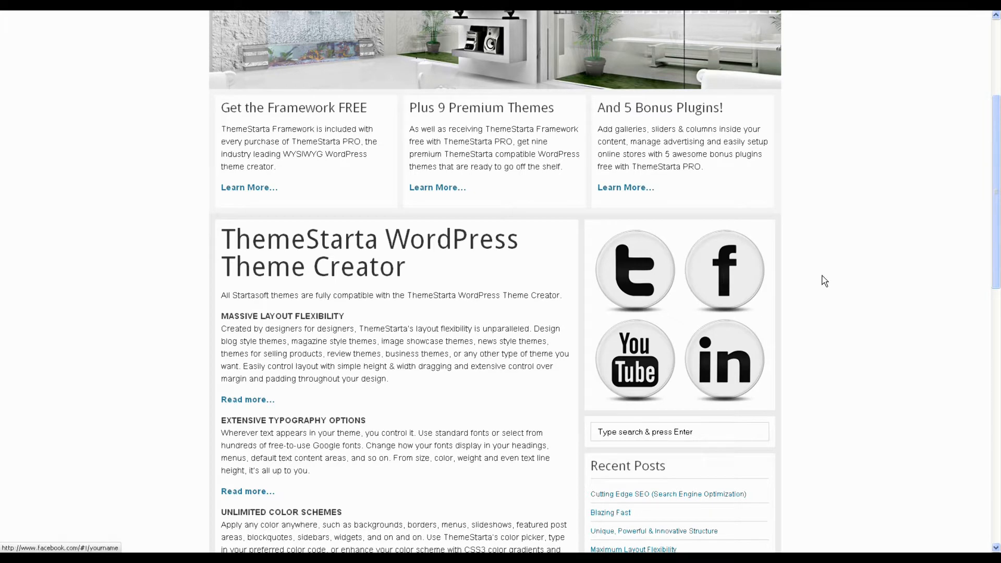
scroll(up, 3)
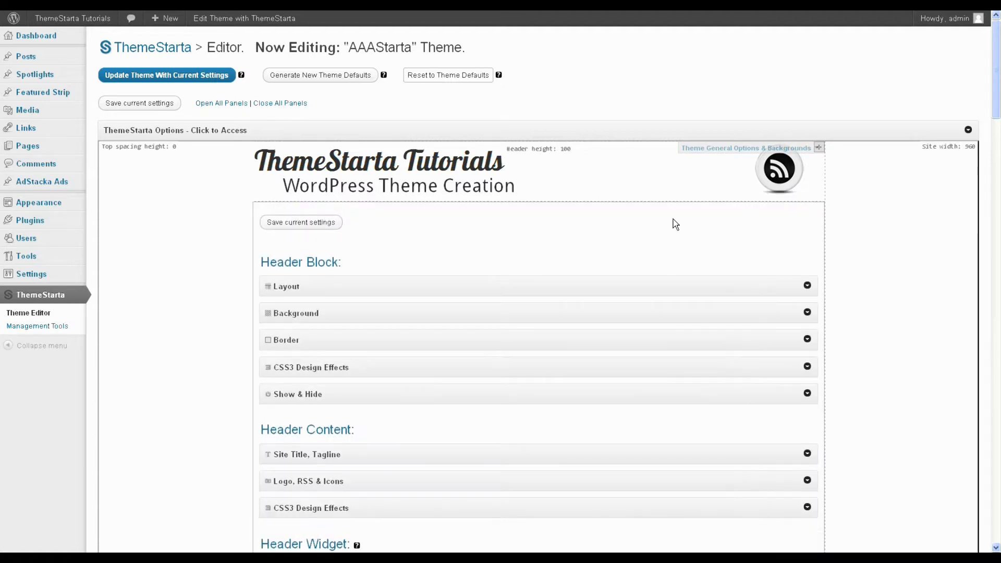
scroll(down, 3)
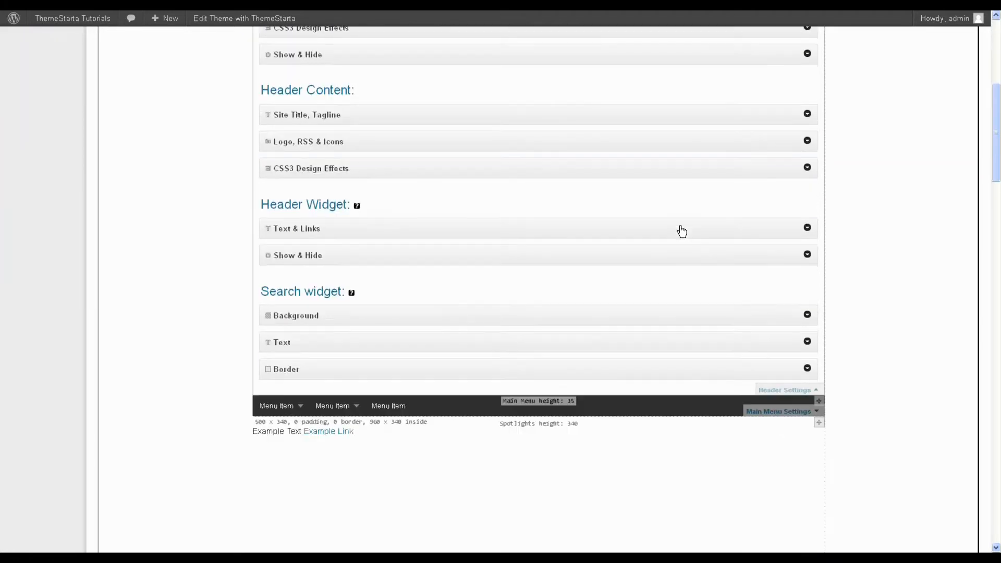
mouse_move(280, 149)
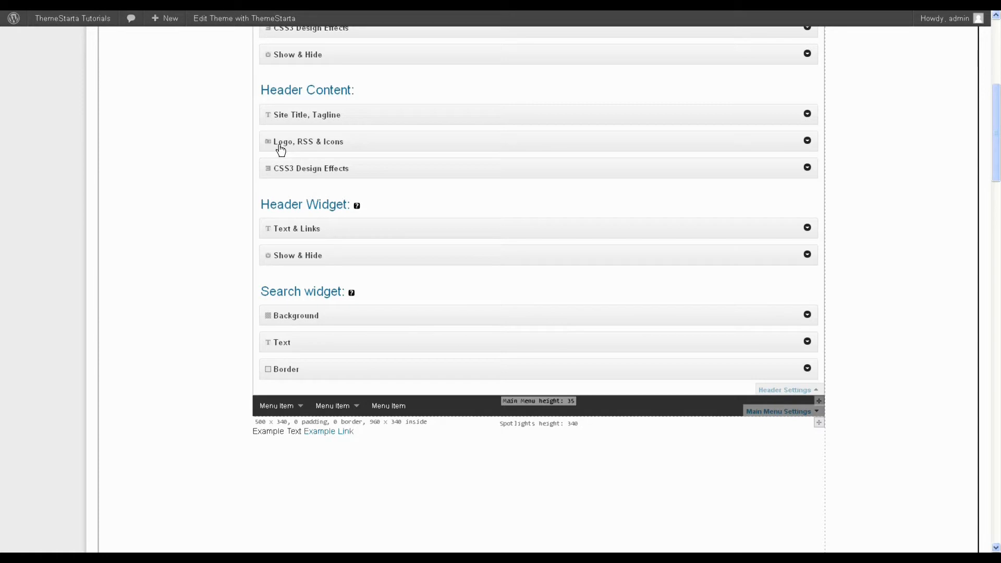
mouse_move(332, 147)
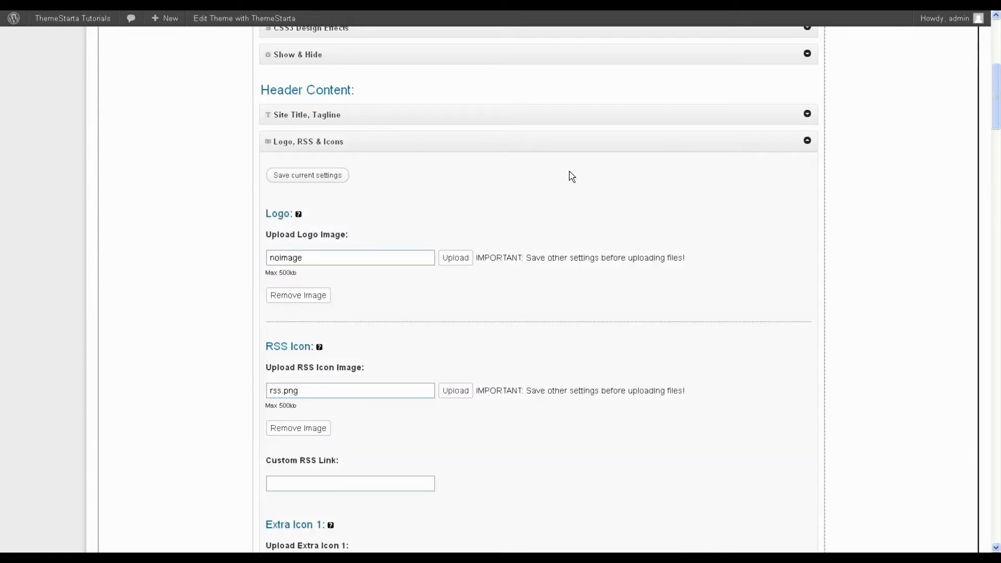
scroll(down, 3)
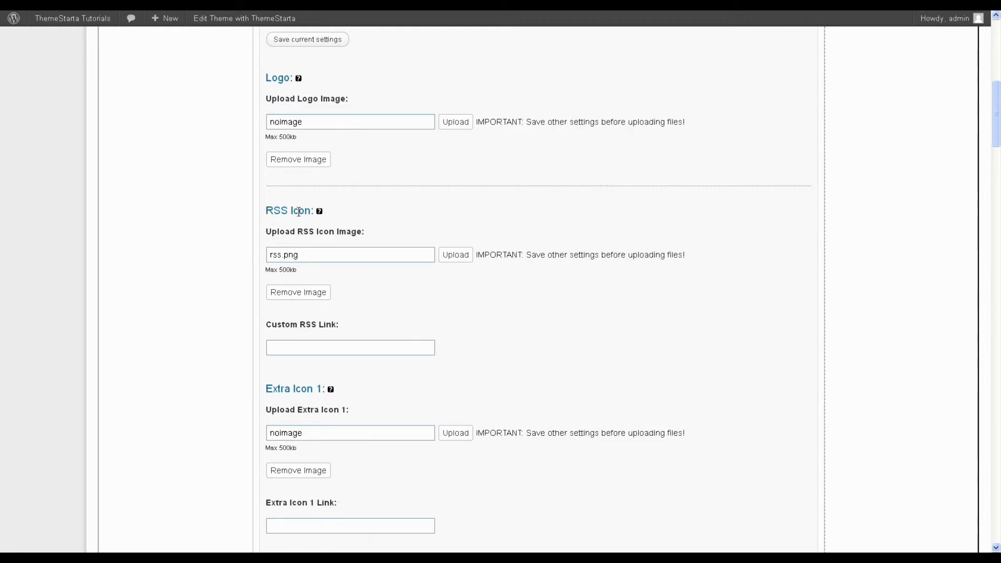
mouse_move(268, 218)
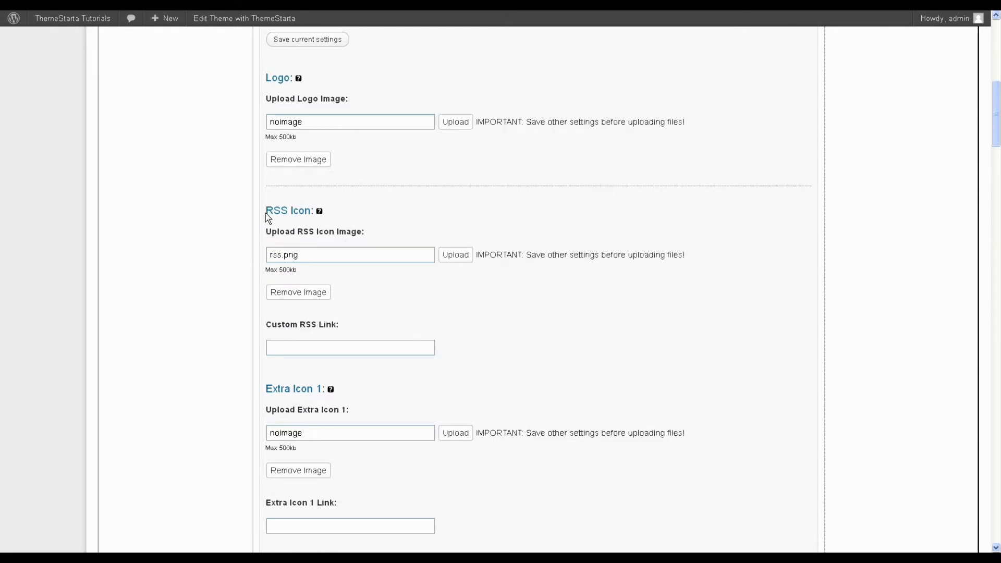
mouse_move(292, 316)
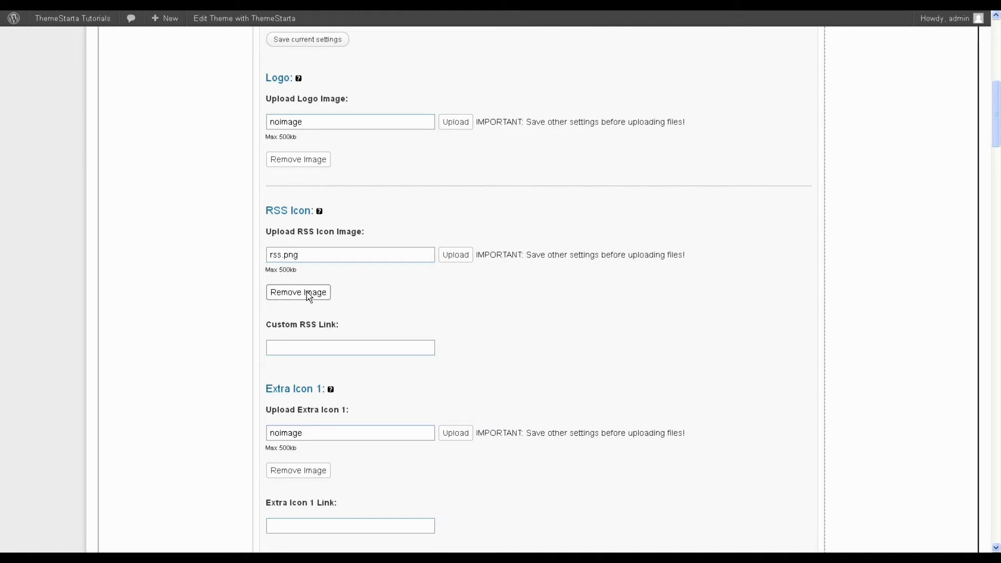
click(297, 292)
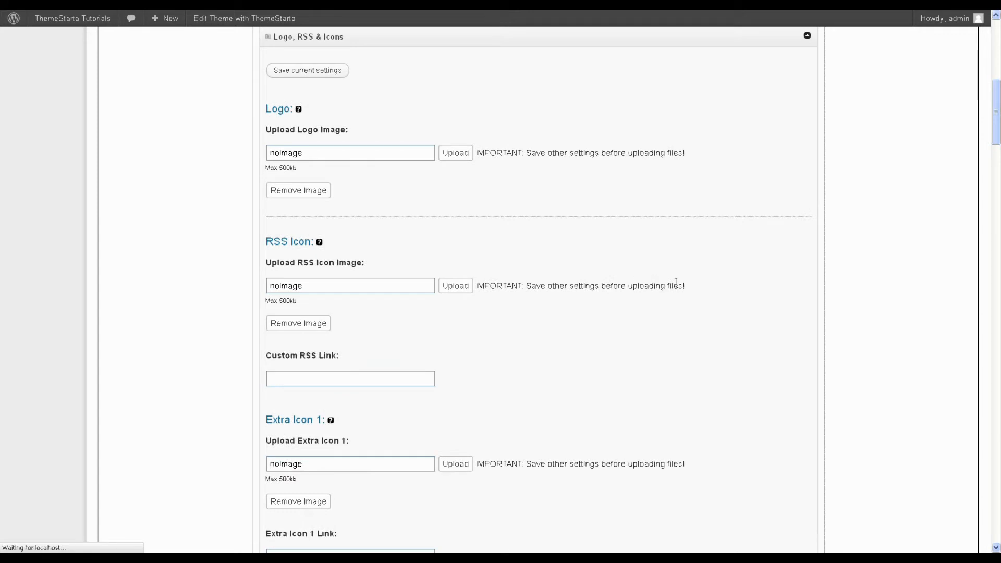
click(307, 70)
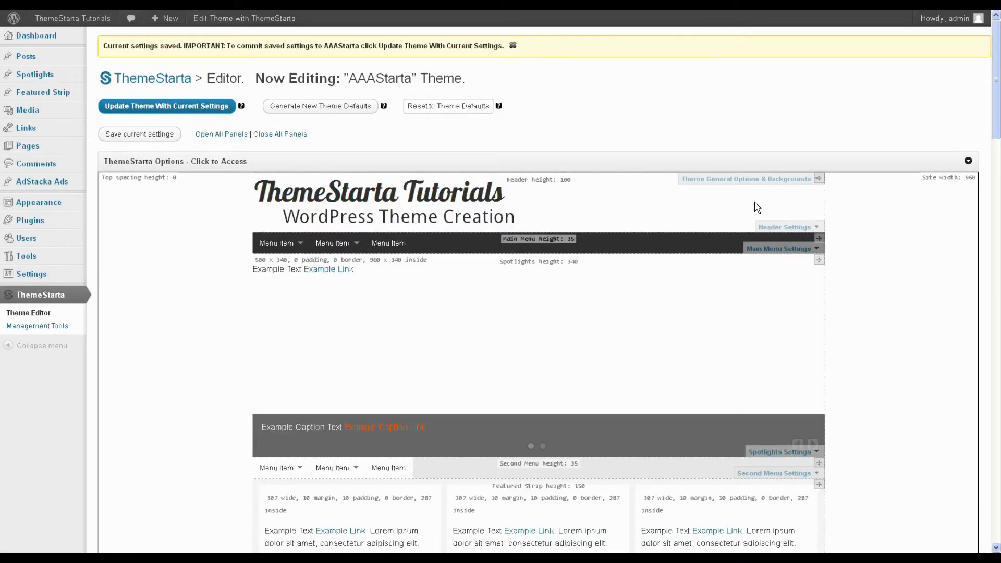
mouse_move(791, 166)
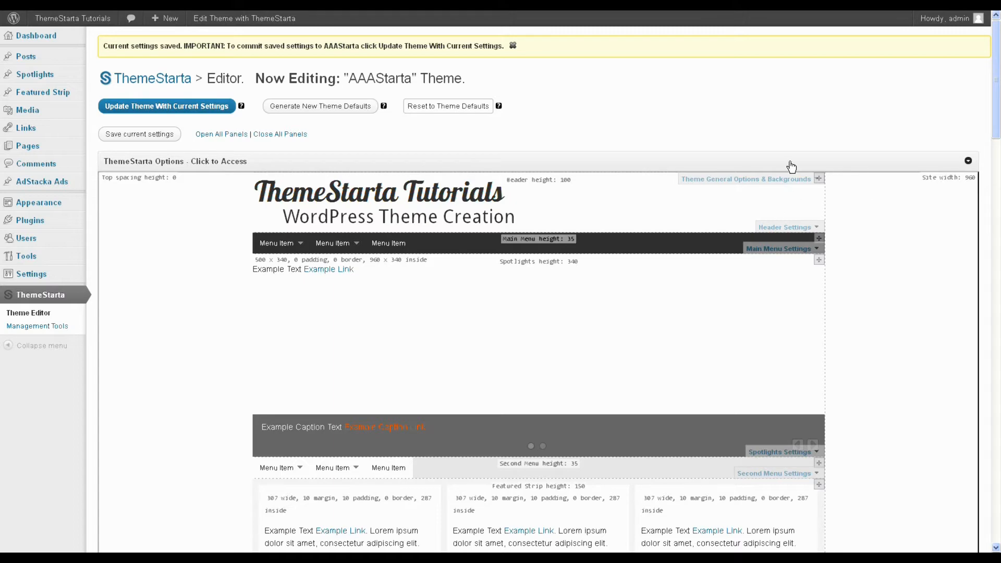
- Scroll the theme editor down past the content panels to the Sidebar Widgets section
scroll(down, 3)
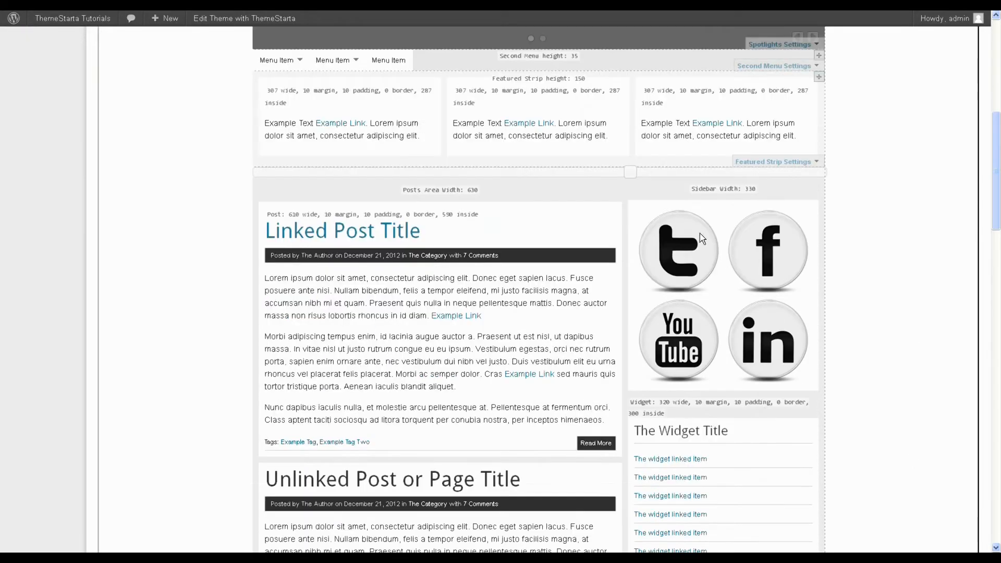
mouse_move(757, 233)
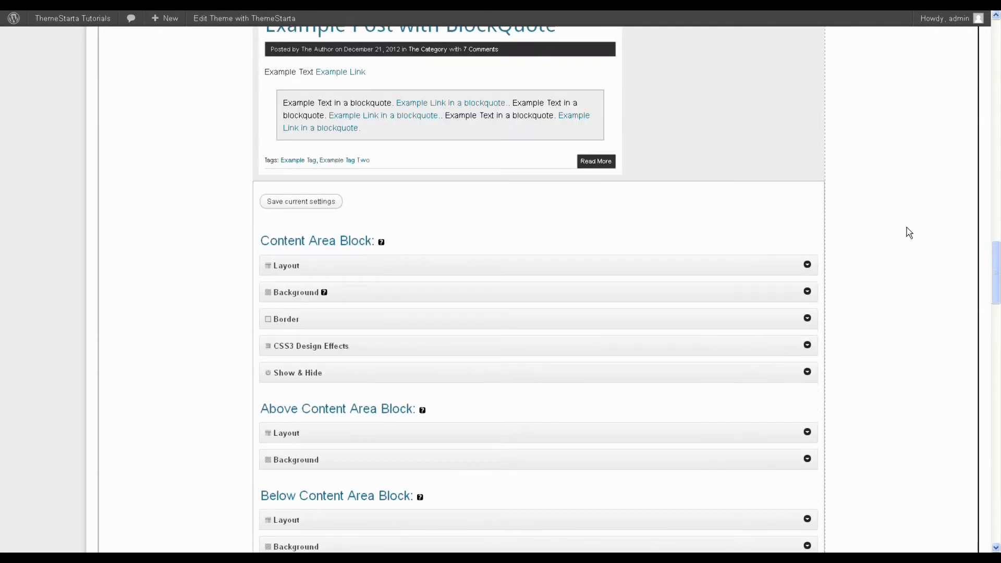
scroll(down, 3)
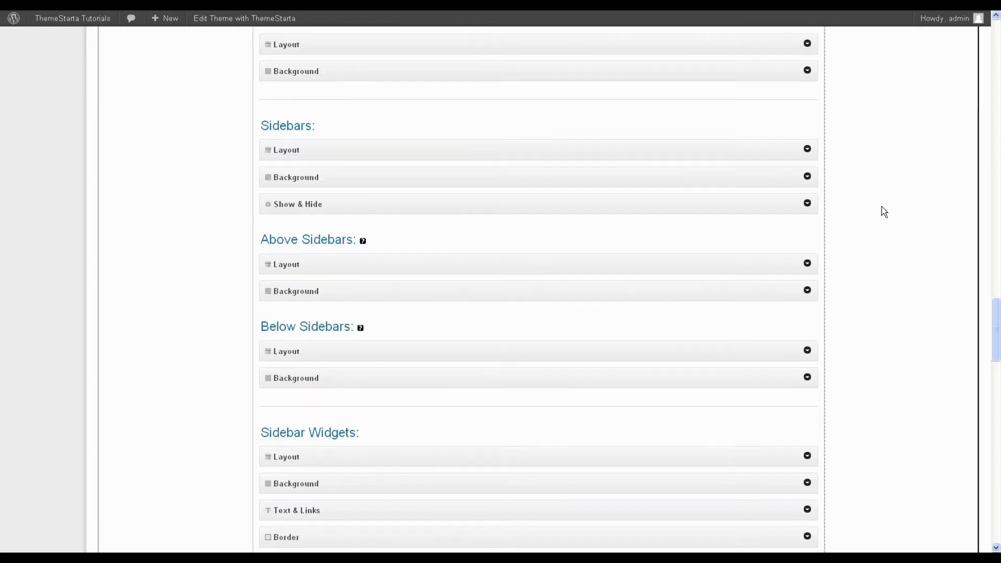
scroll(down, 3)
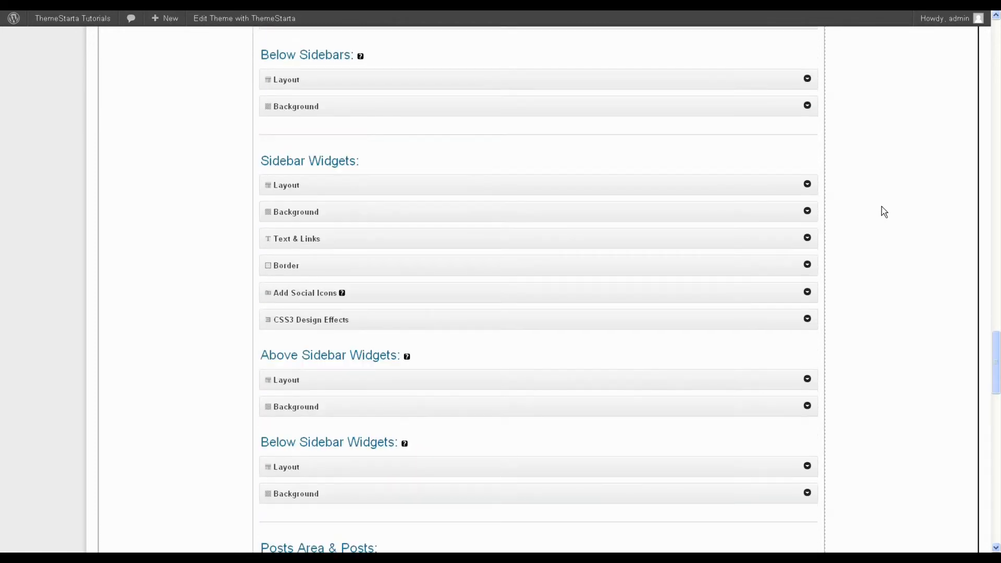
mouse_move(446, 330)
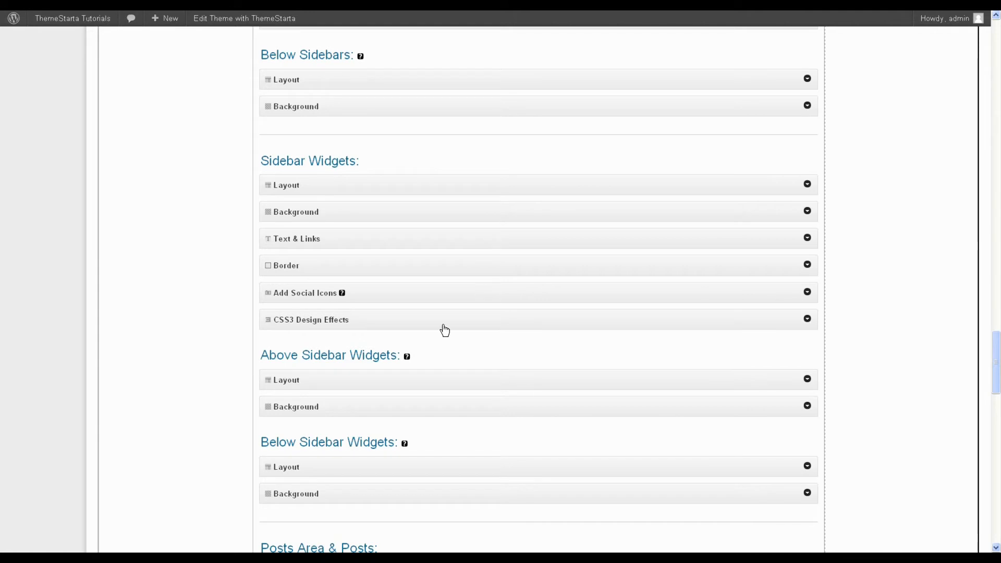
mouse_move(396, 296)
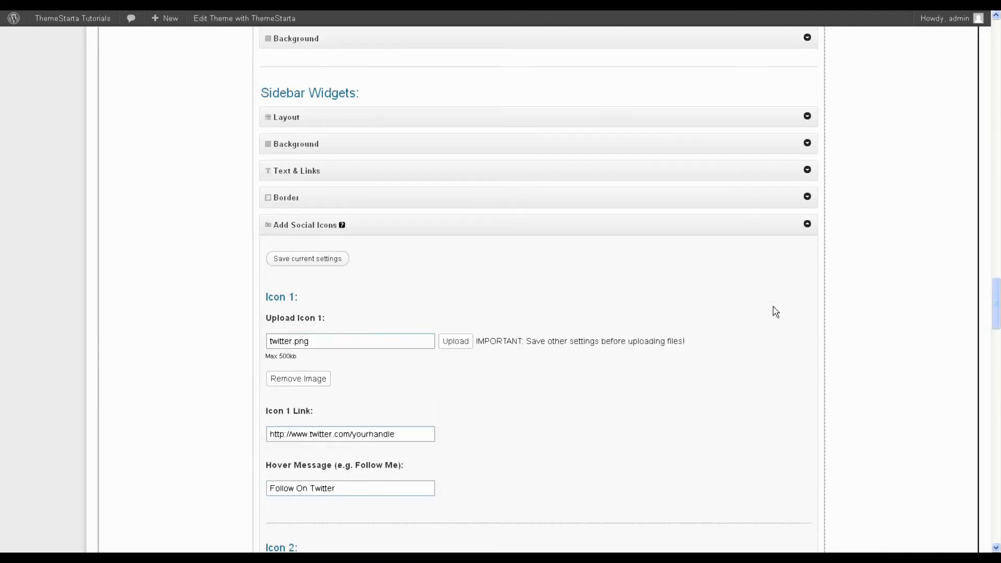
- Remove the twitter.png image from sidebar social Icon 1 and save the settings
scroll(down, 3)
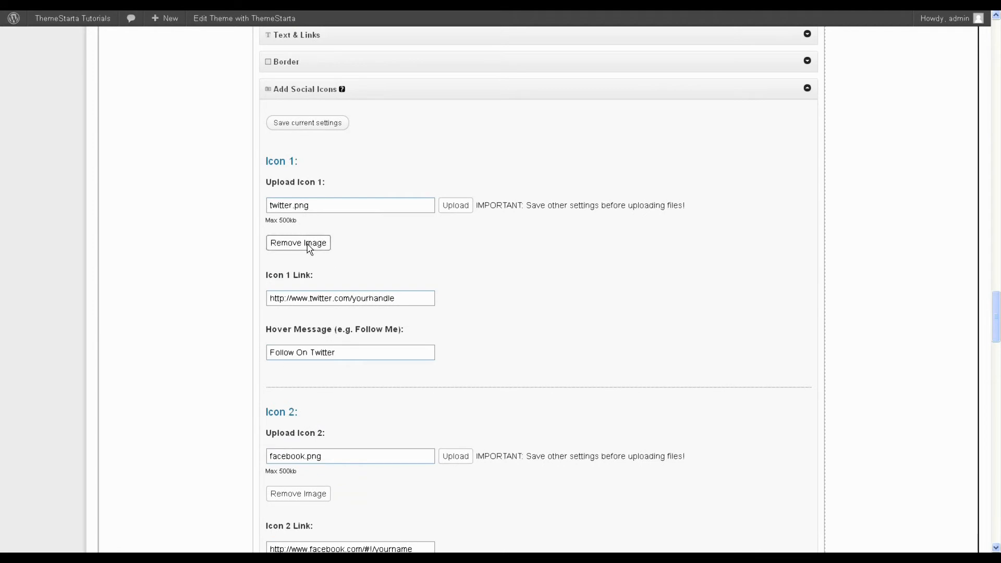
mouse_move(548, 252)
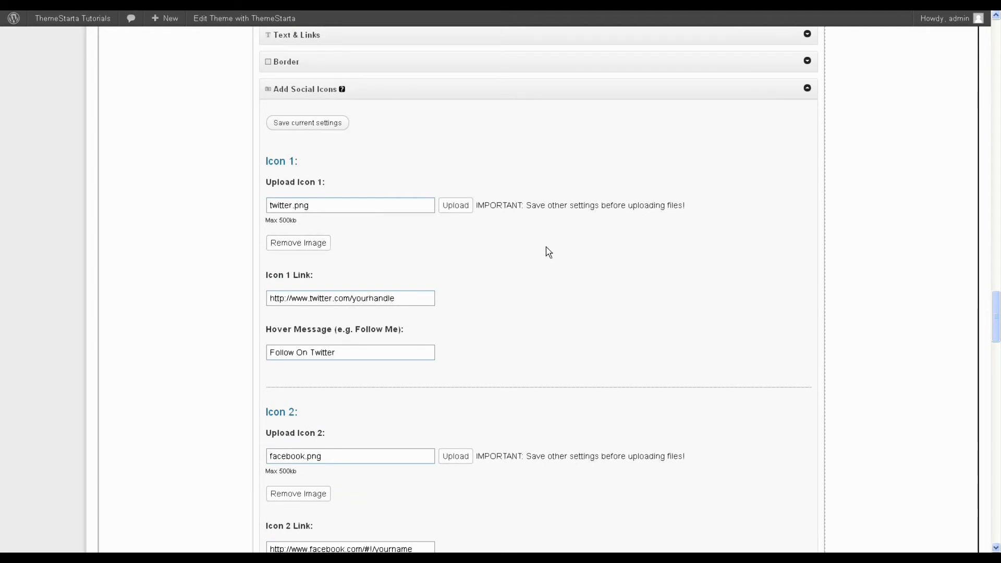
scroll(down, 3)
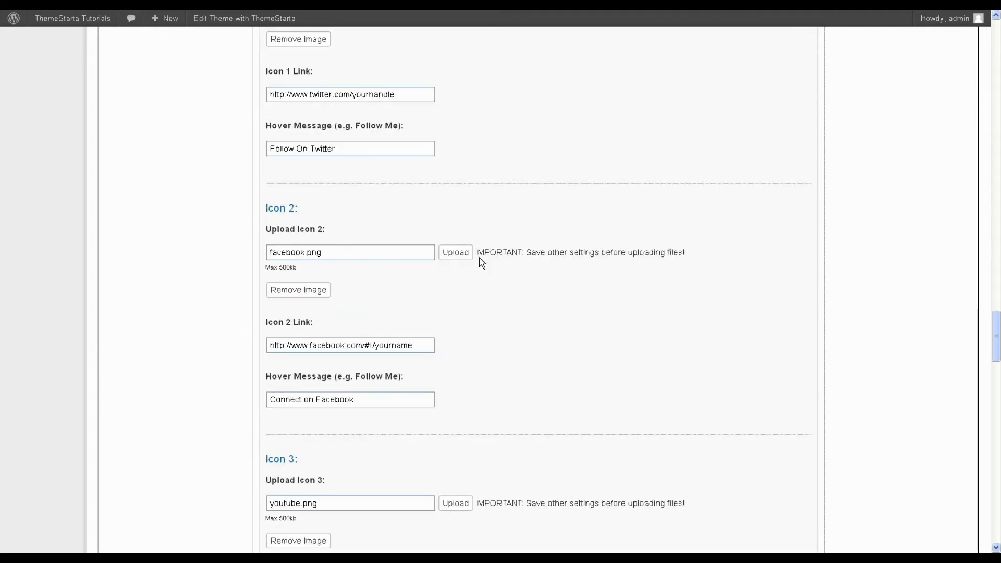
scroll(down, 3)
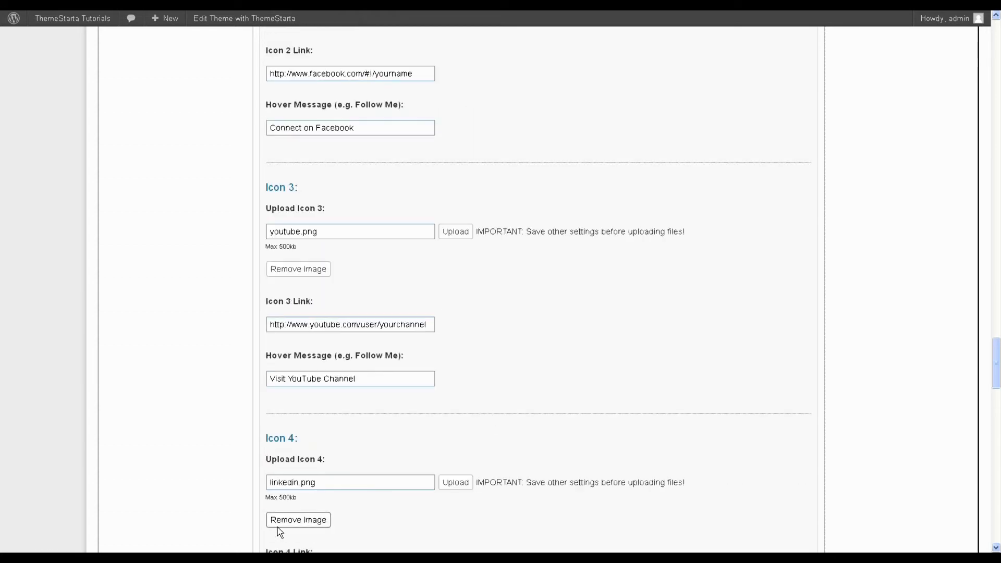
scroll(up, 3)
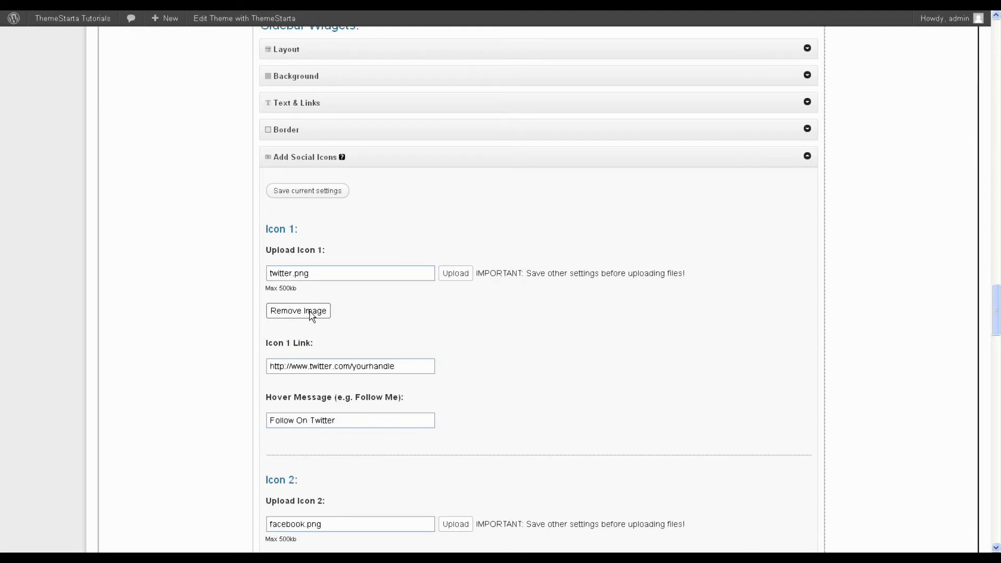
click(297, 311)
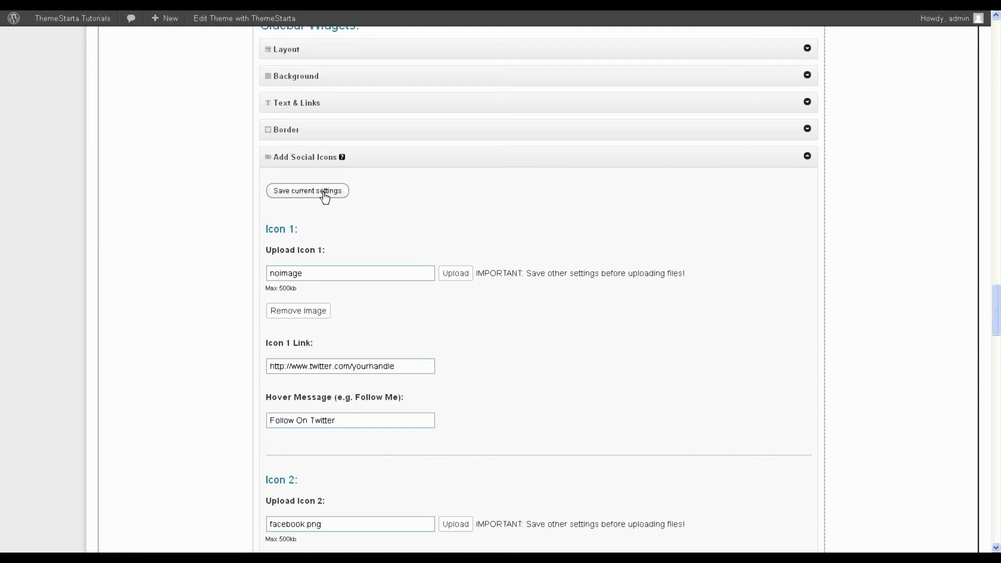
click(307, 191)
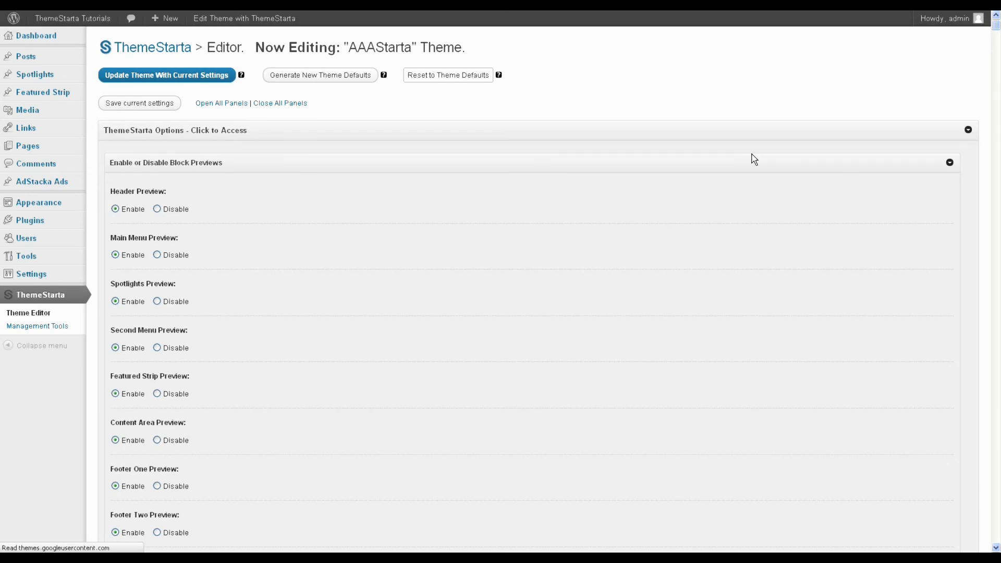
- Update the AAAStarta theme with the current settings and confirm the dialog
click(139, 103)
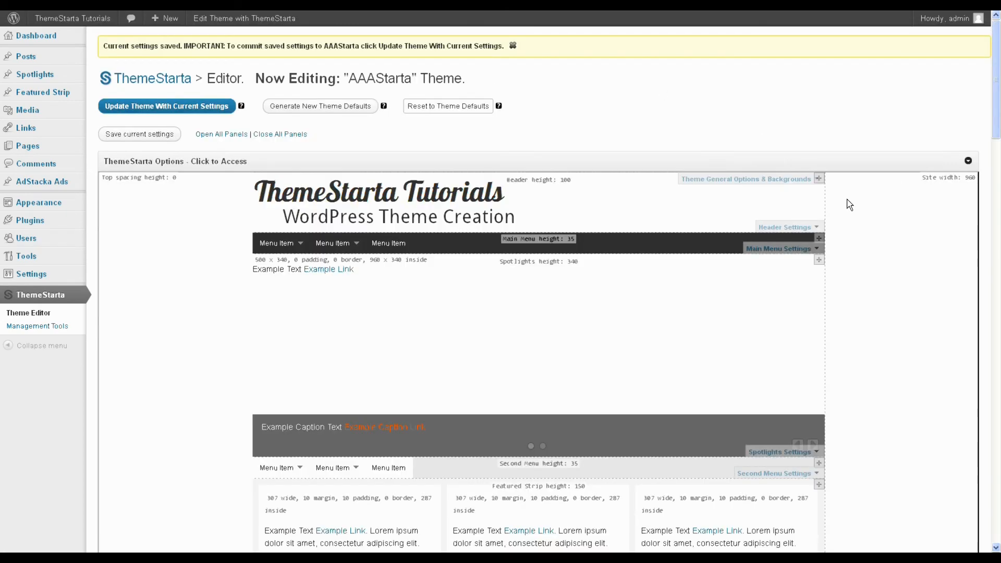
scroll(down, 3)
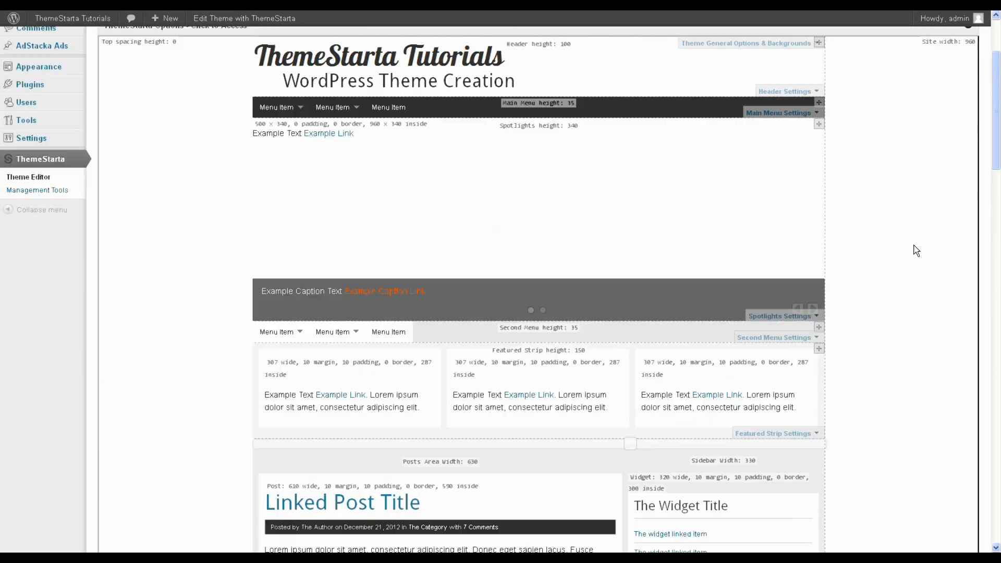
click(166, 106)
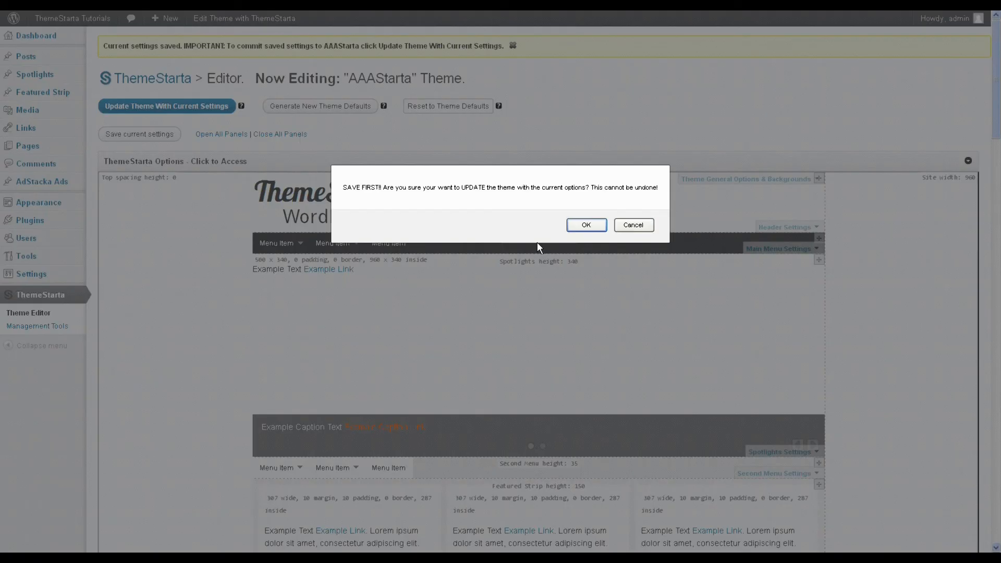
click(585, 225)
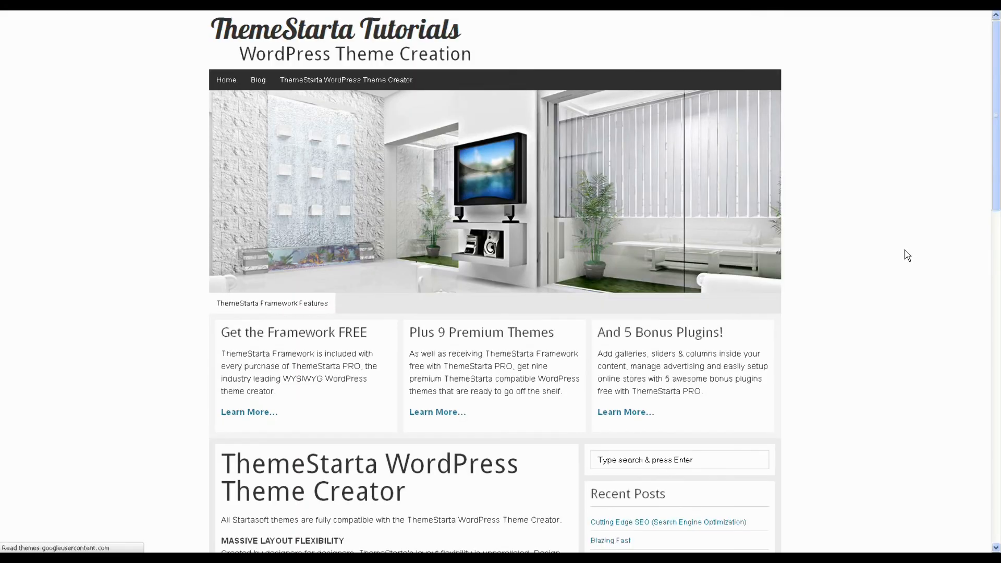
- Scroll the live homepage to check the sidebar shows no social icons
scroll(down, 3)
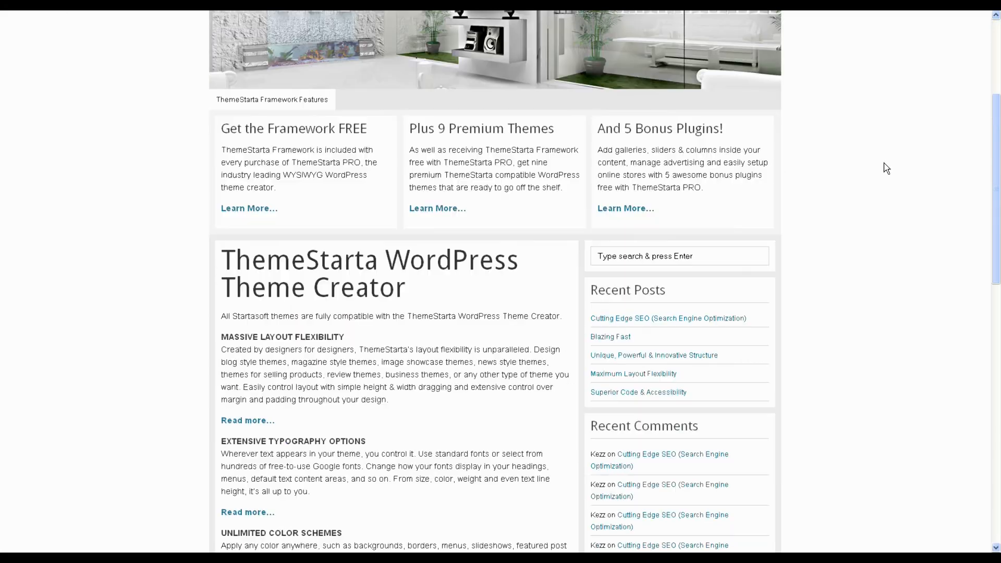
mouse_move(816, 385)
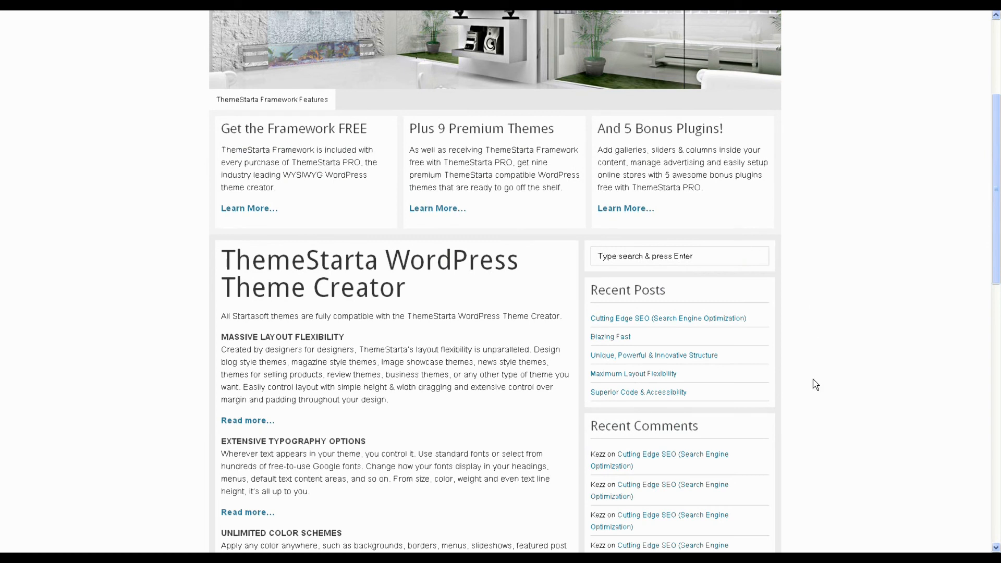